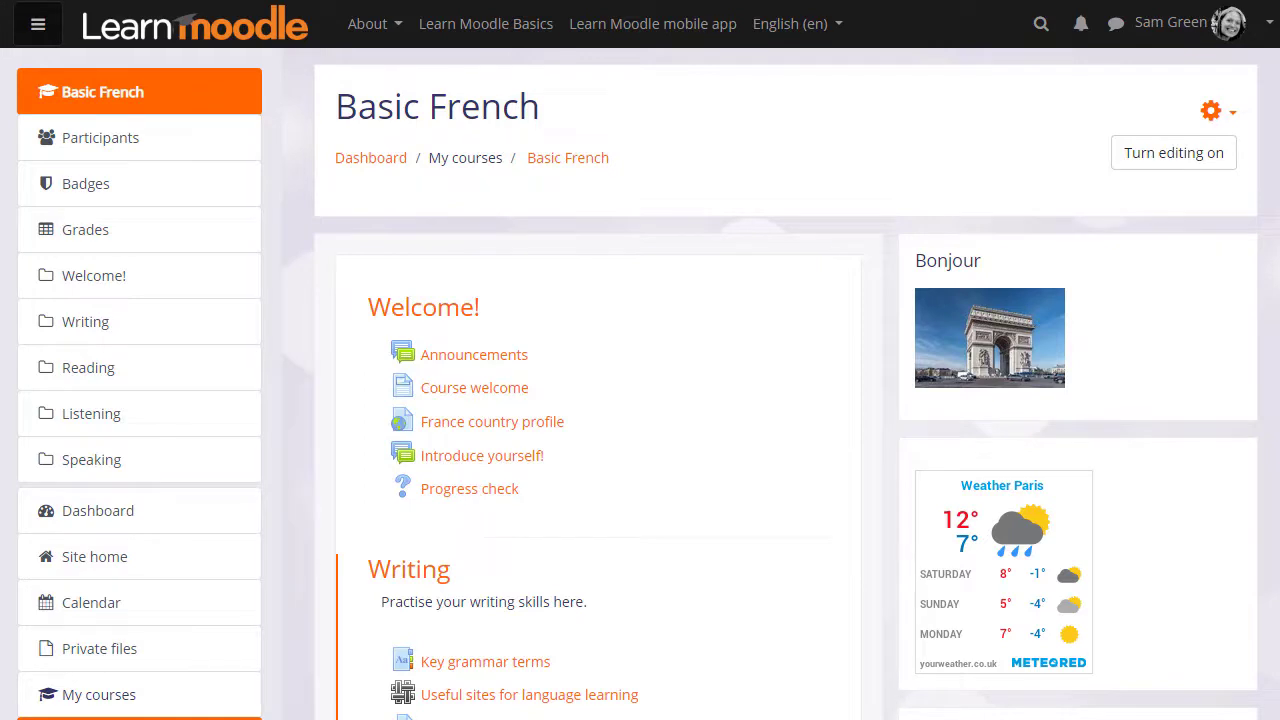
pyautogui.moveTo(1212, 112)
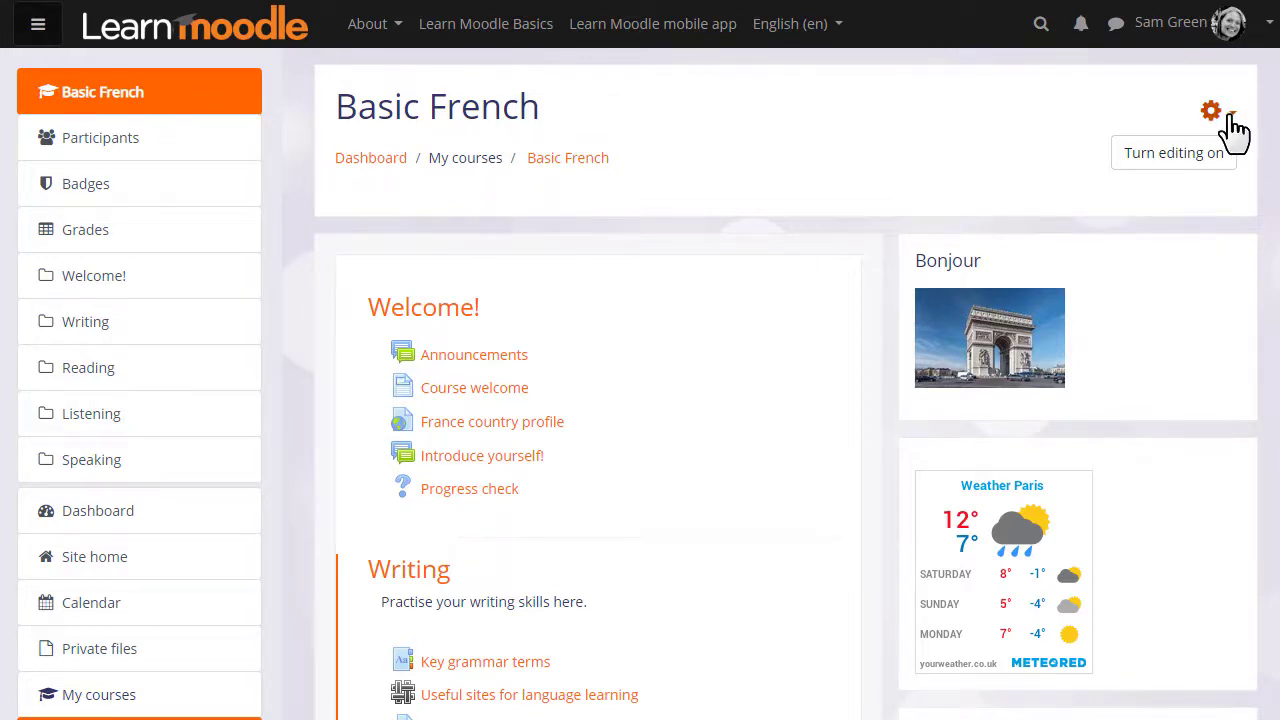
# Reach the full Basic French course administration page via the gear menu's More... option
pyautogui.click(1212, 110)
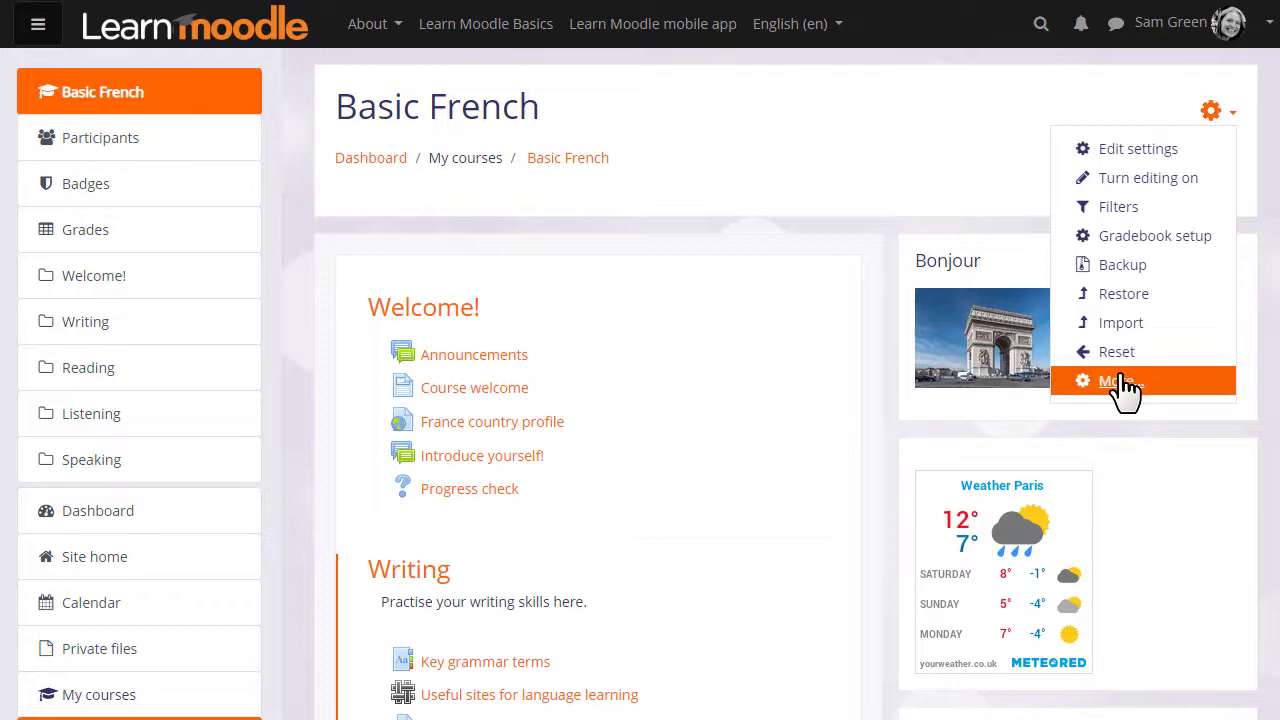
pyautogui.click(1116, 380)
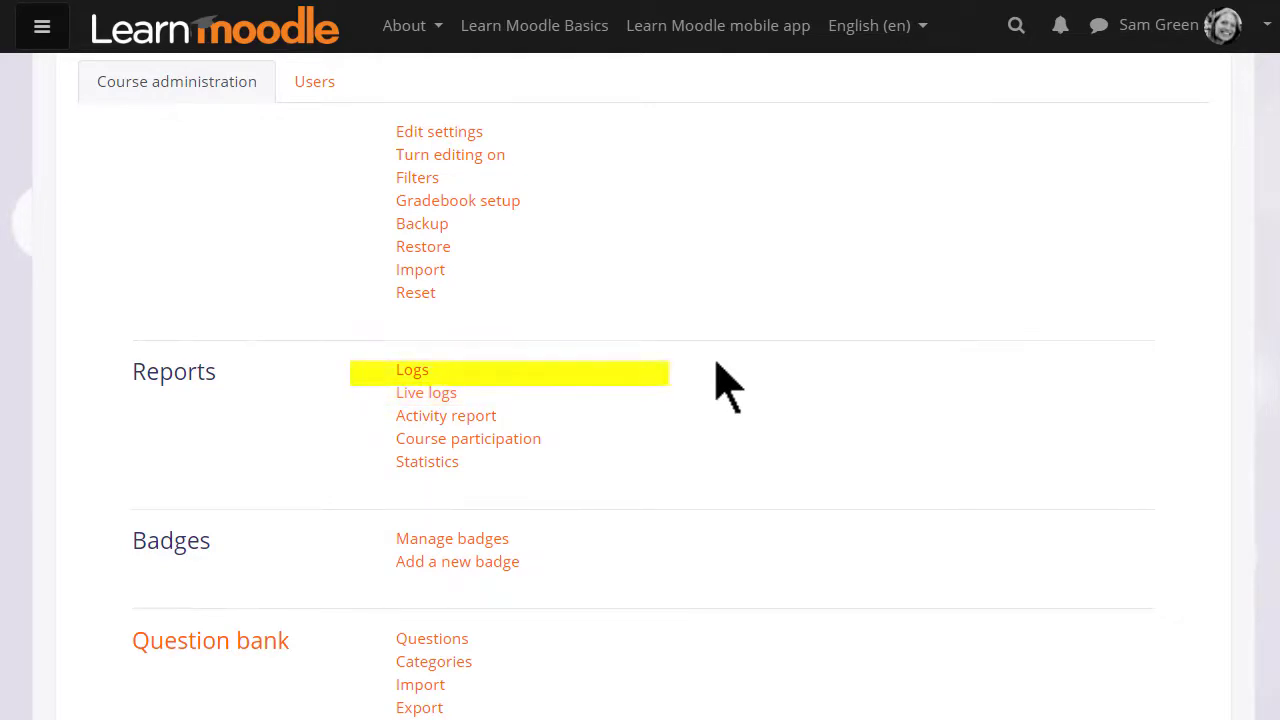
# Open the Basic French Logs report and review the Teaching, Participating and Other event filters
pyautogui.click(412, 370)
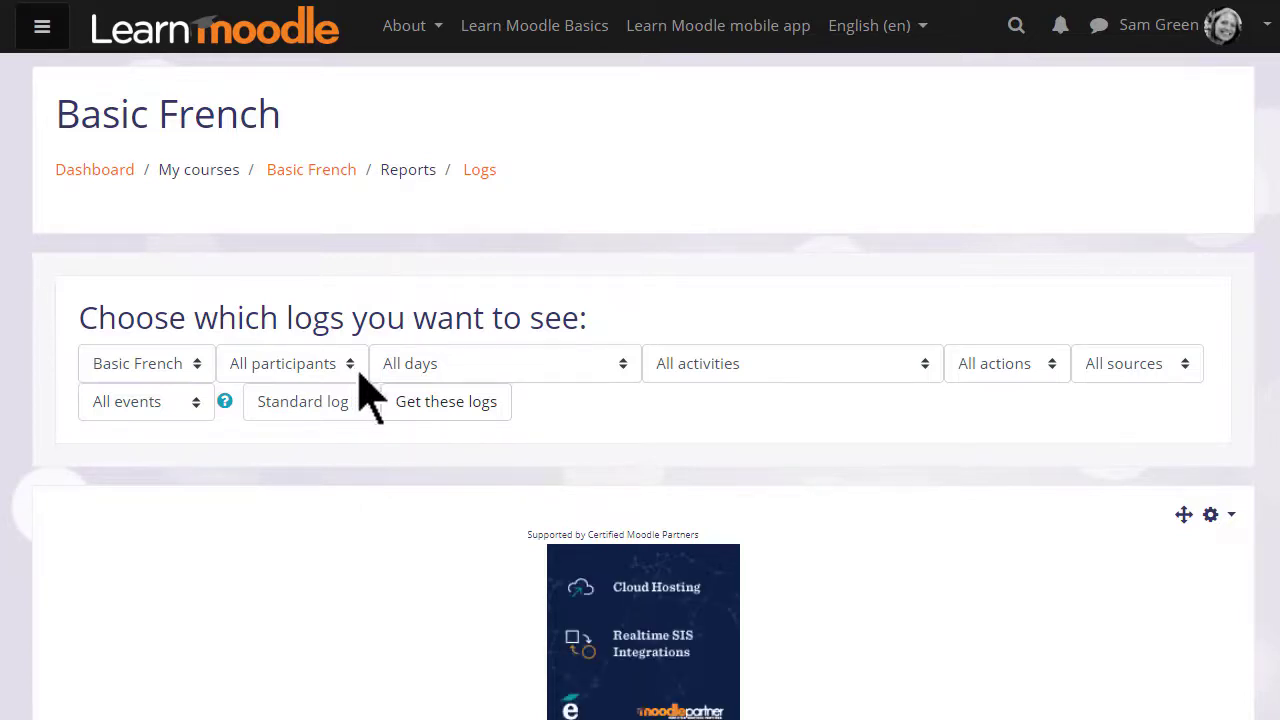
pyautogui.moveTo(778, 402)
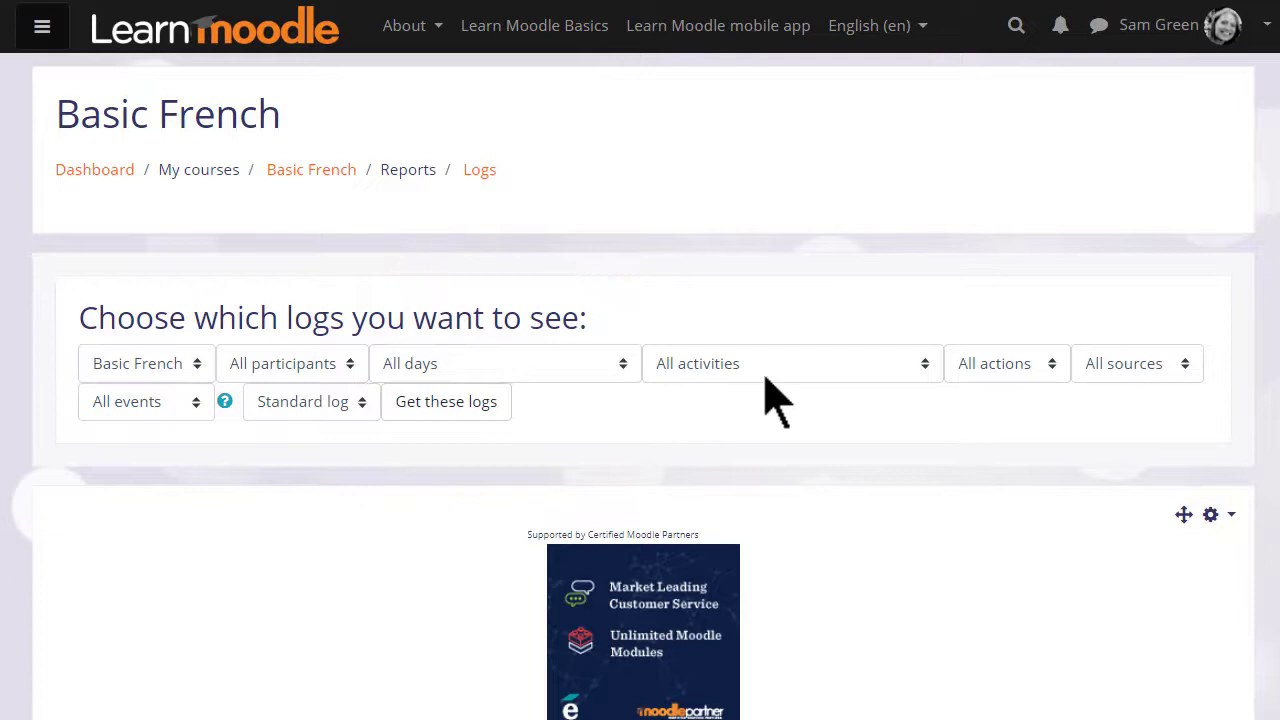
pyautogui.moveTo(1016, 396)
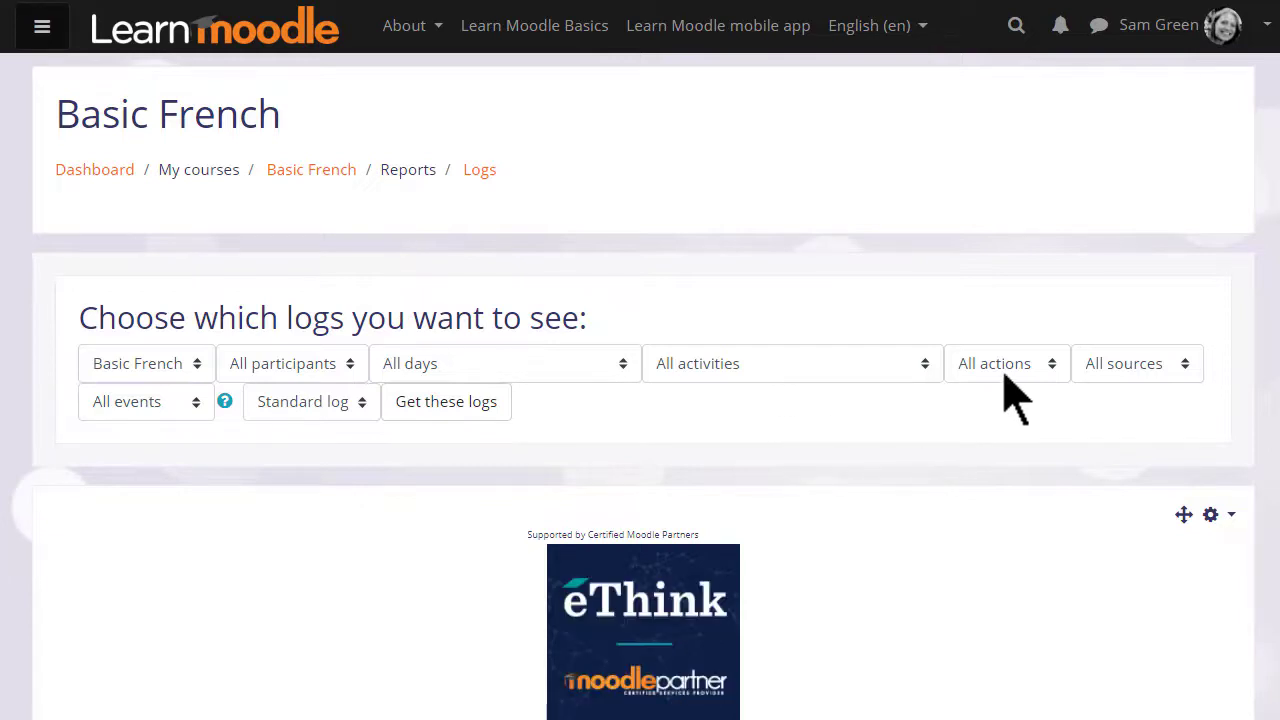
pyautogui.click(144, 400)
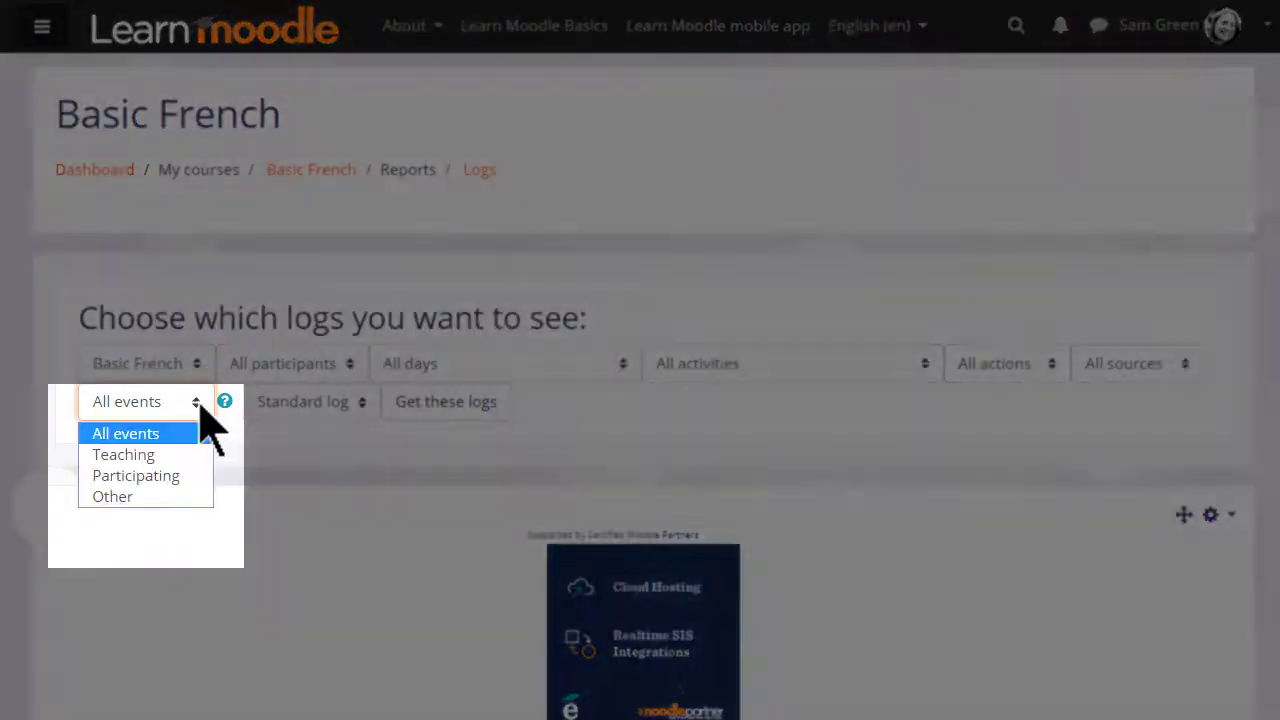
pyautogui.moveTo(124, 454)
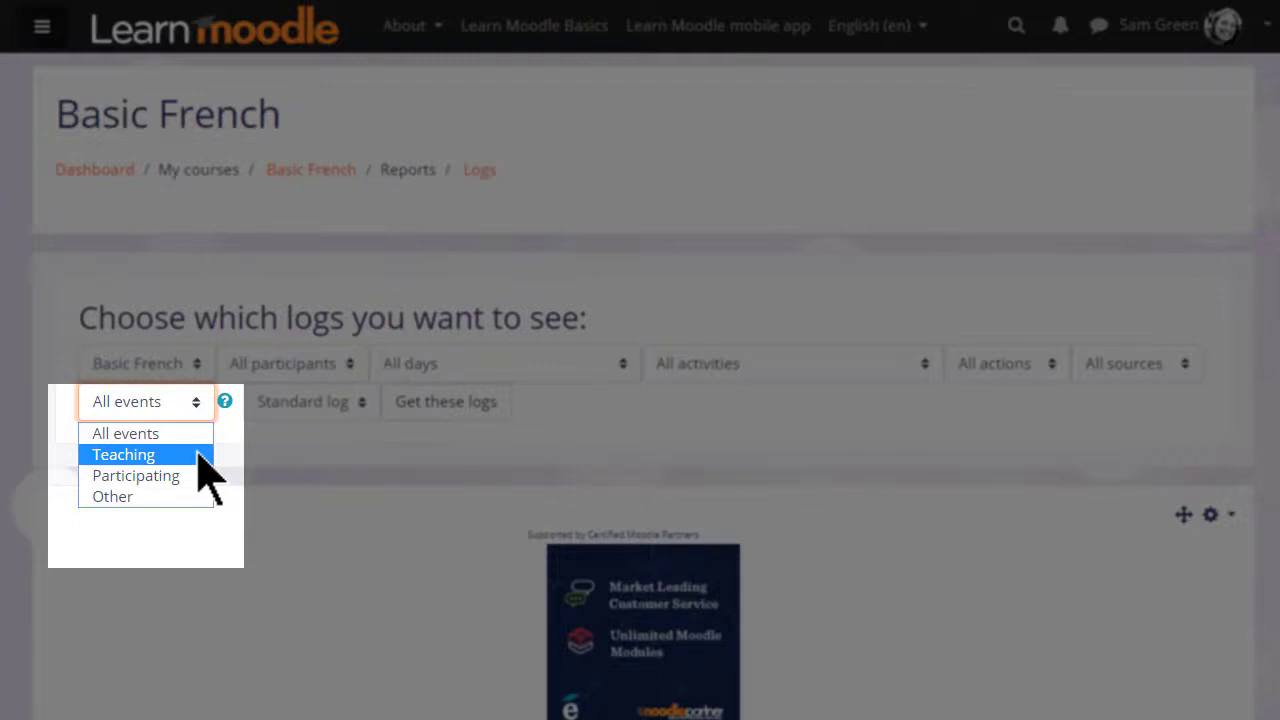
pyautogui.moveTo(144, 476)
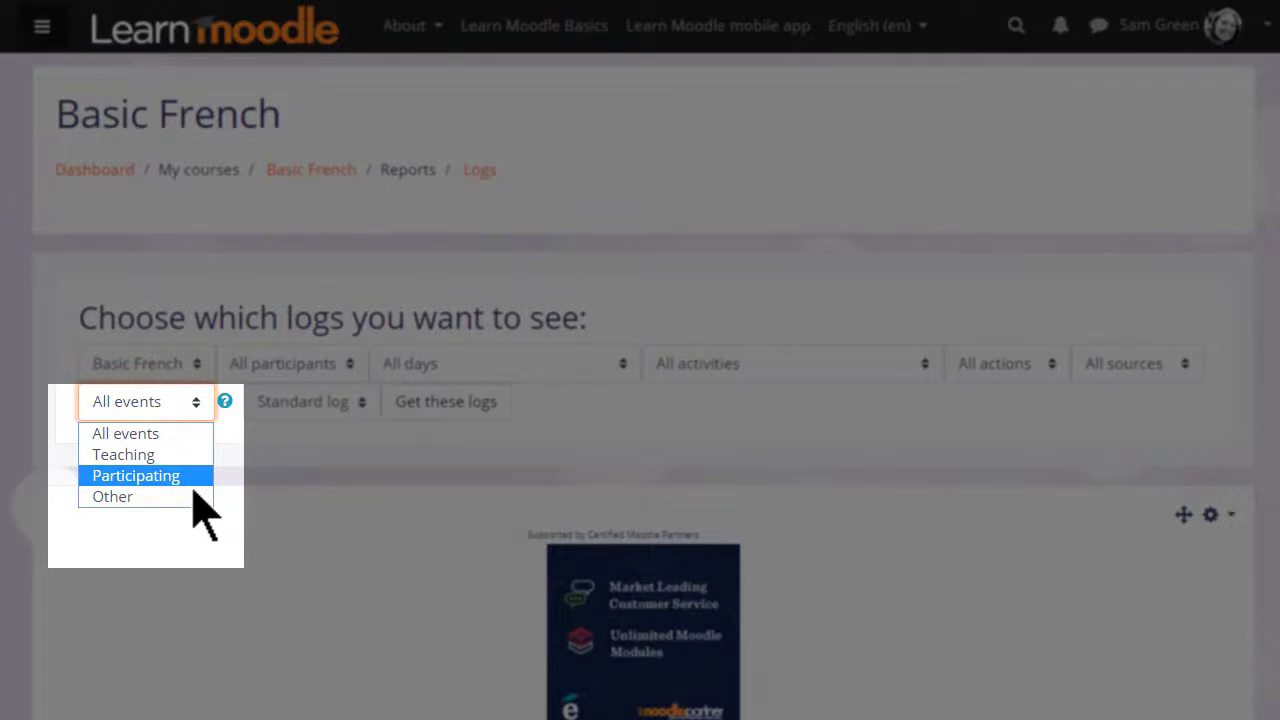
pyautogui.moveTo(136, 496)
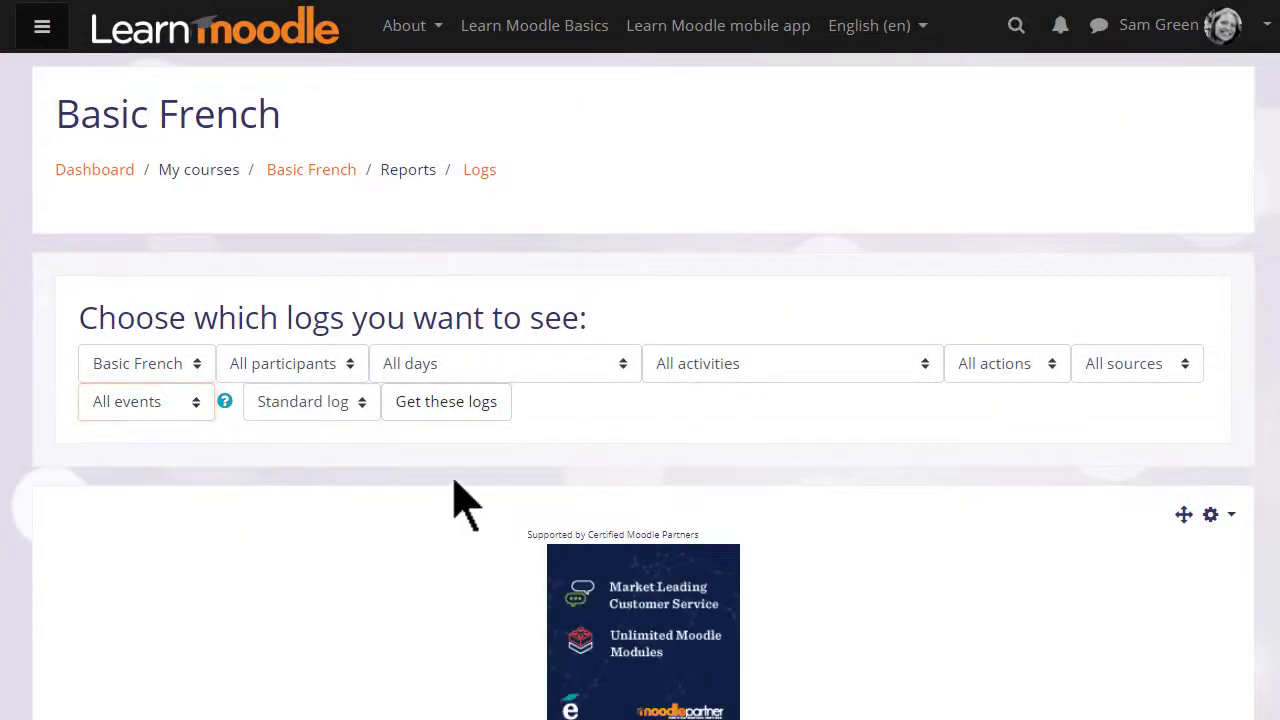
# Get today's logs limited to Create actions and Teaching events
pyautogui.click(504, 364)
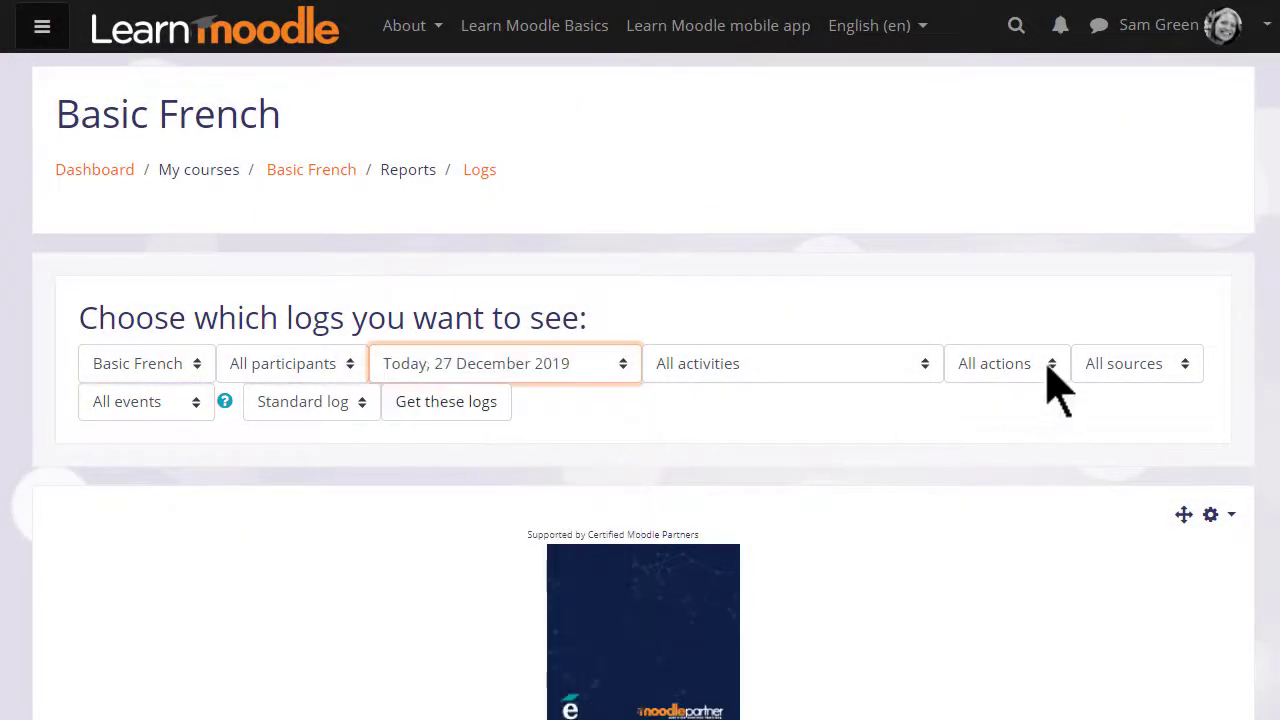
pyautogui.click(1004, 364)
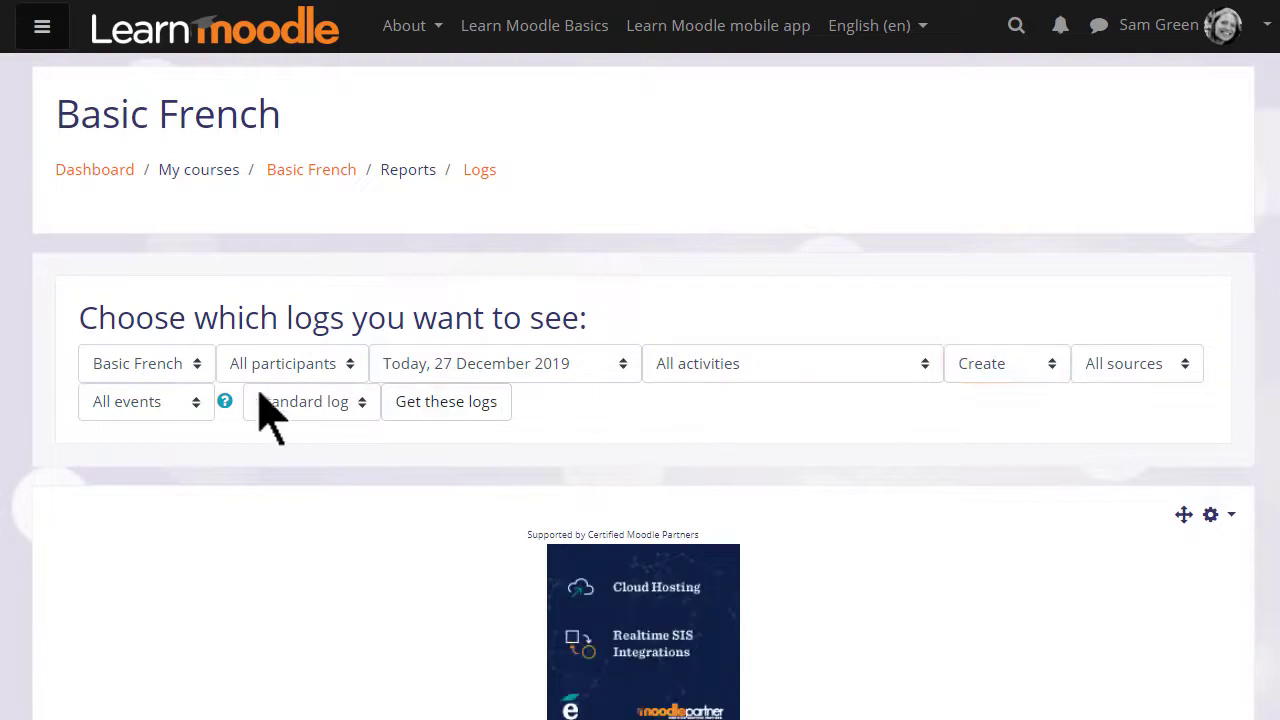
pyautogui.click(144, 400)
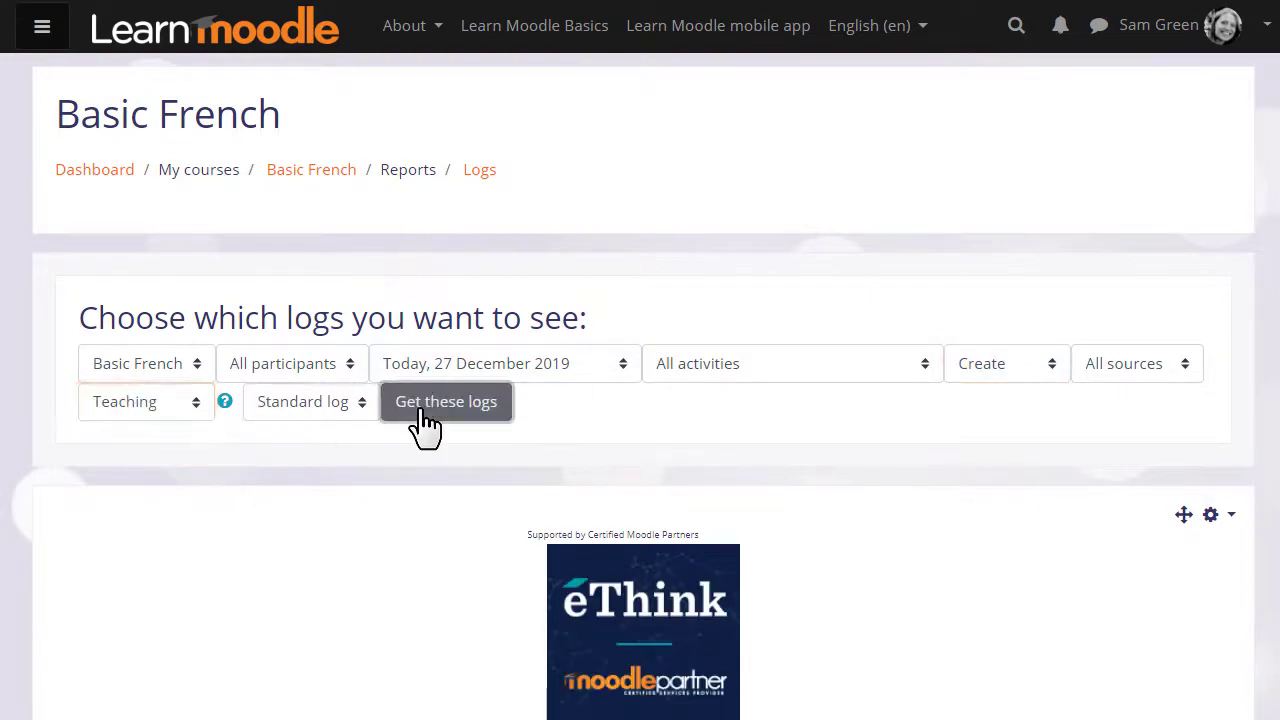
pyautogui.click(446, 400)
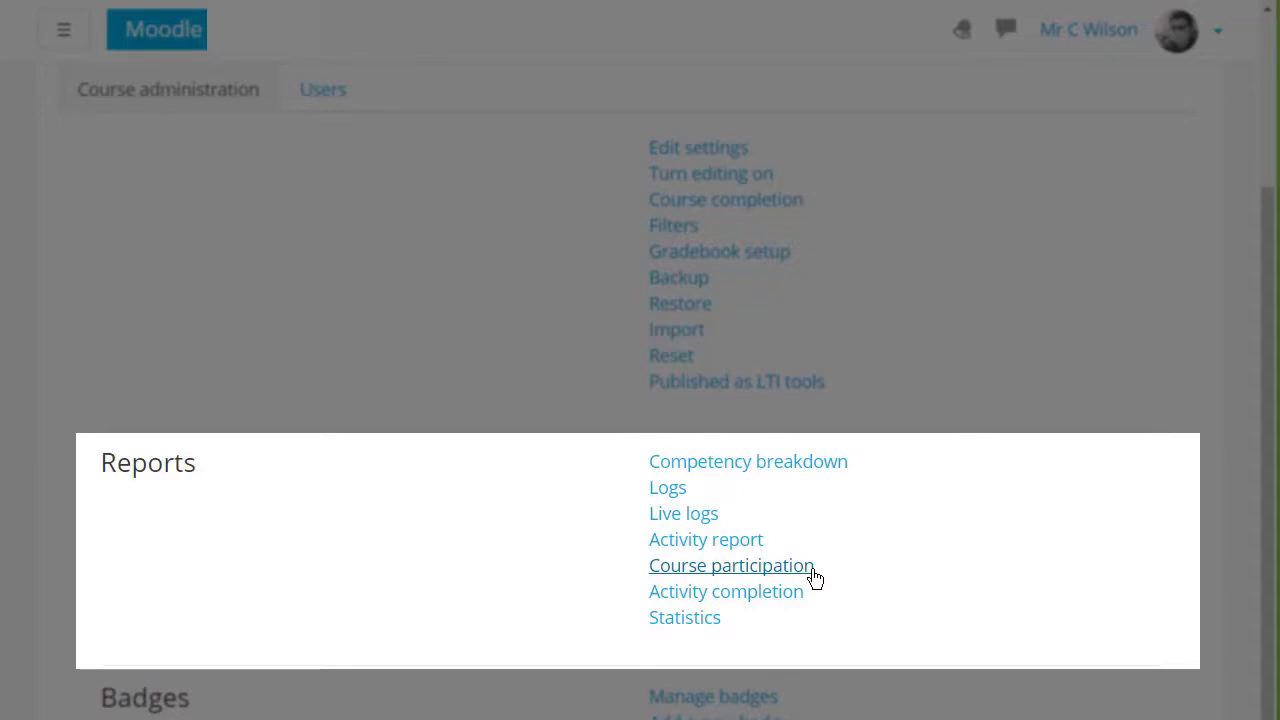
# Open the Course participation report from the Moodle 3.2 course's Reports section
pyautogui.doubleClick(732, 564)
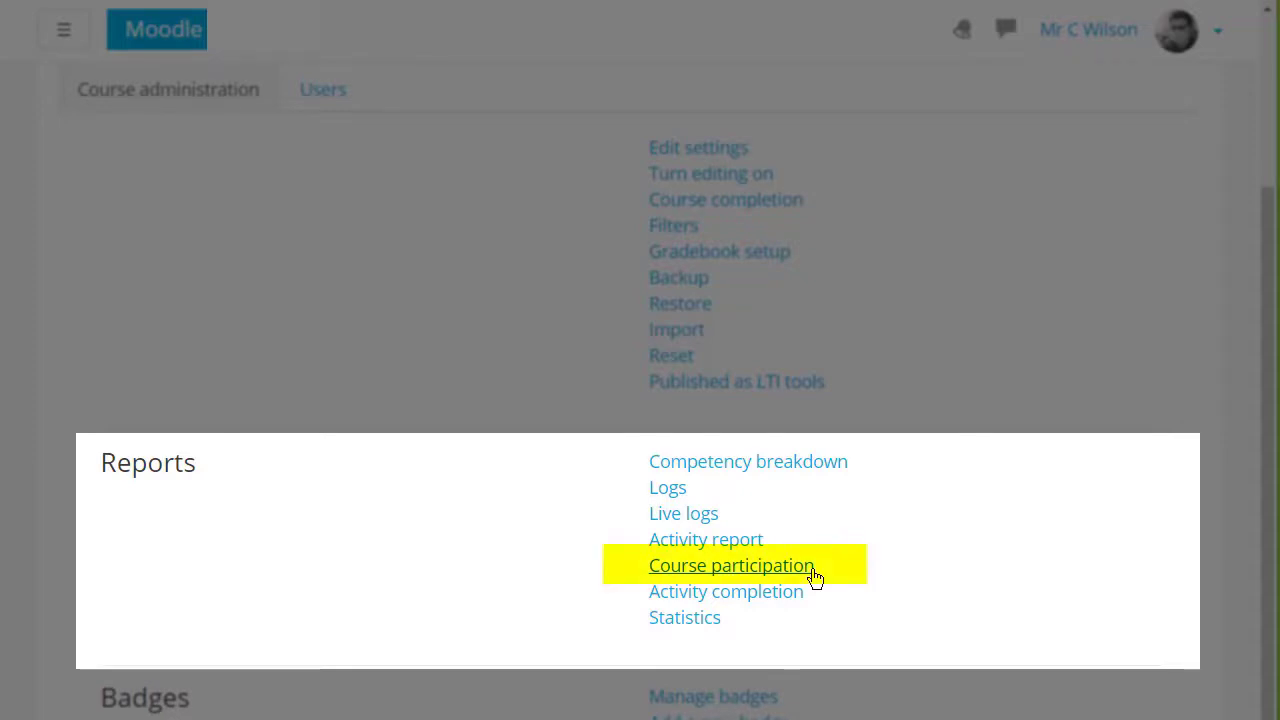
pyautogui.moveTo(816, 582)
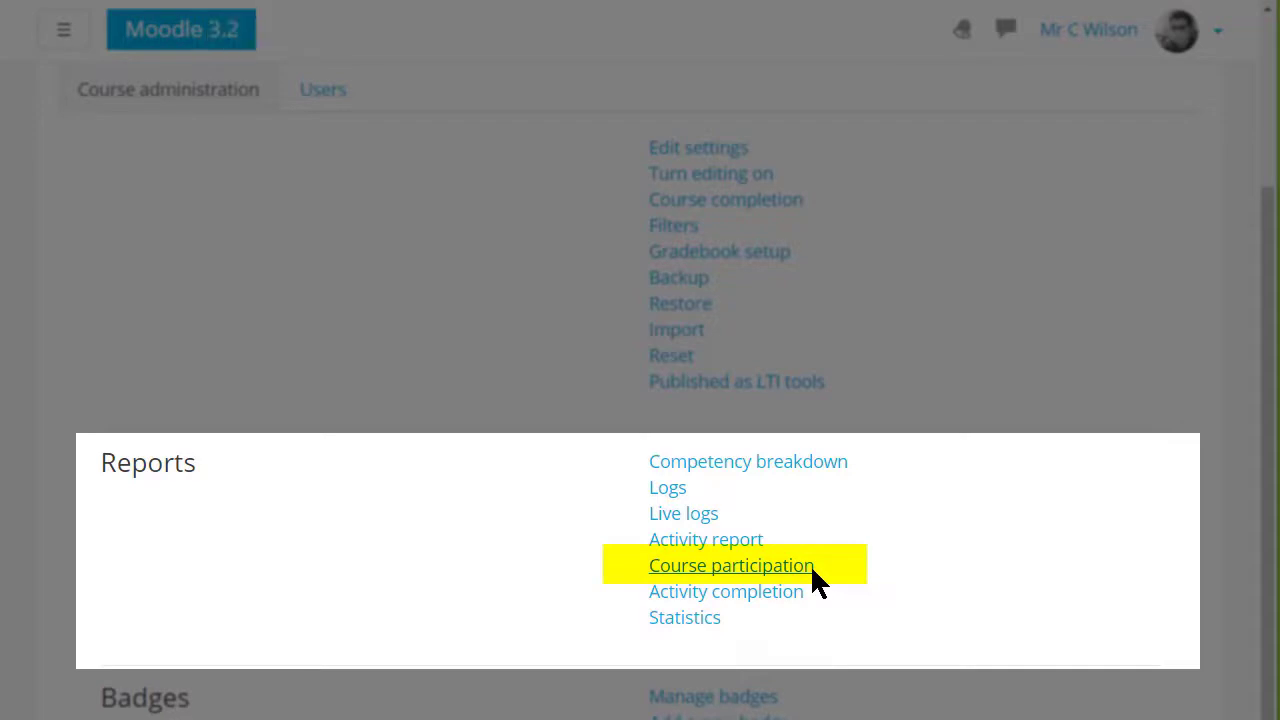
pyautogui.click(730, 564)
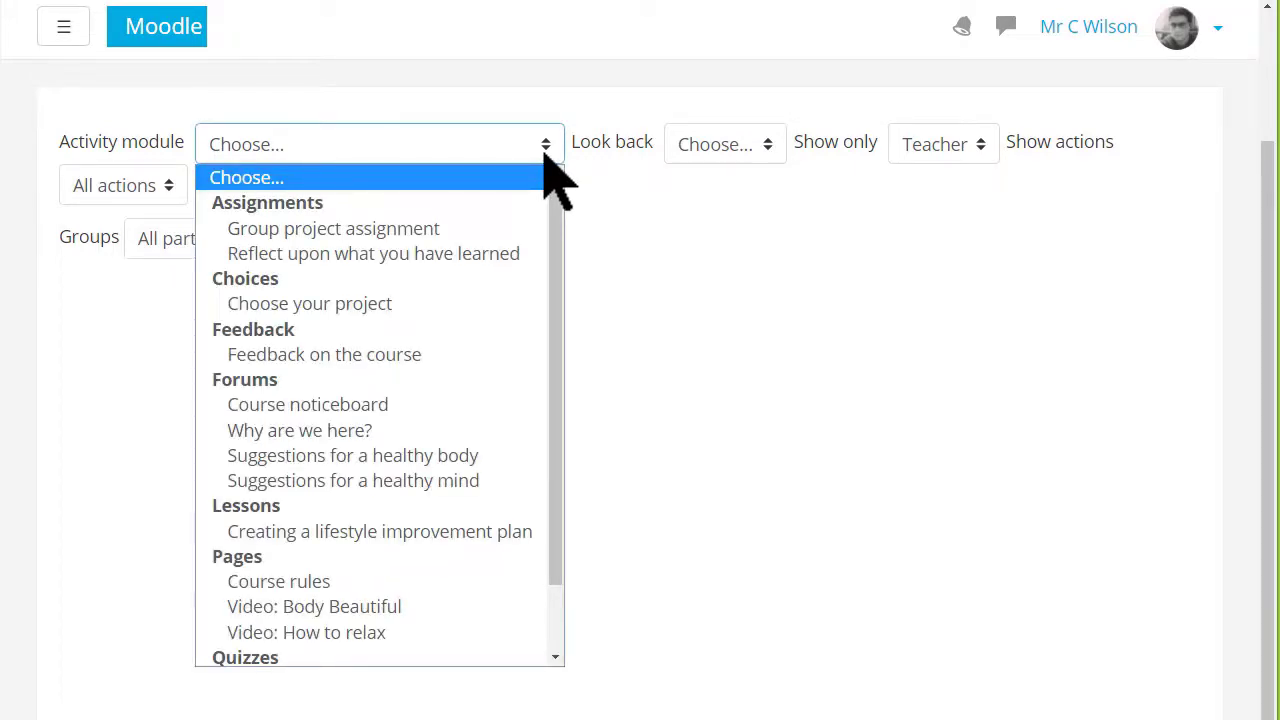
pyautogui.moveTo(310, 304)
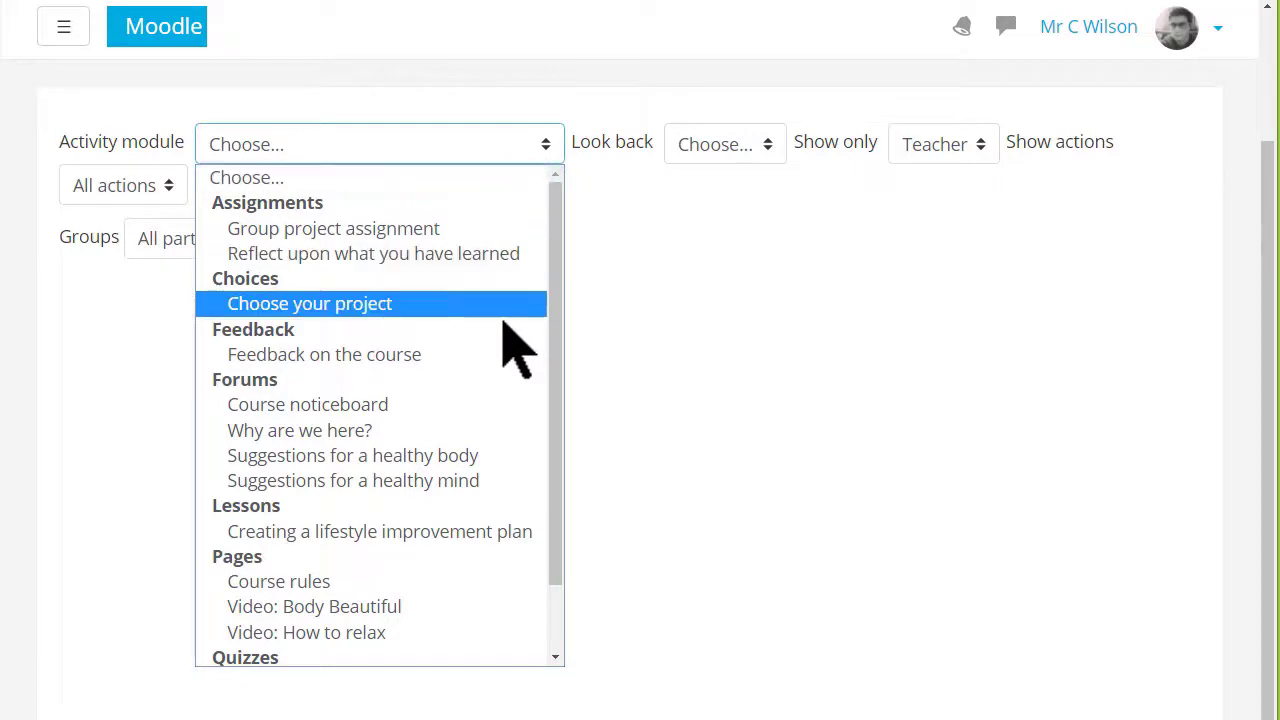
# Run participation for the Why are we here? forum: last 1 week, students only, Post actions
pyautogui.click(300, 430)
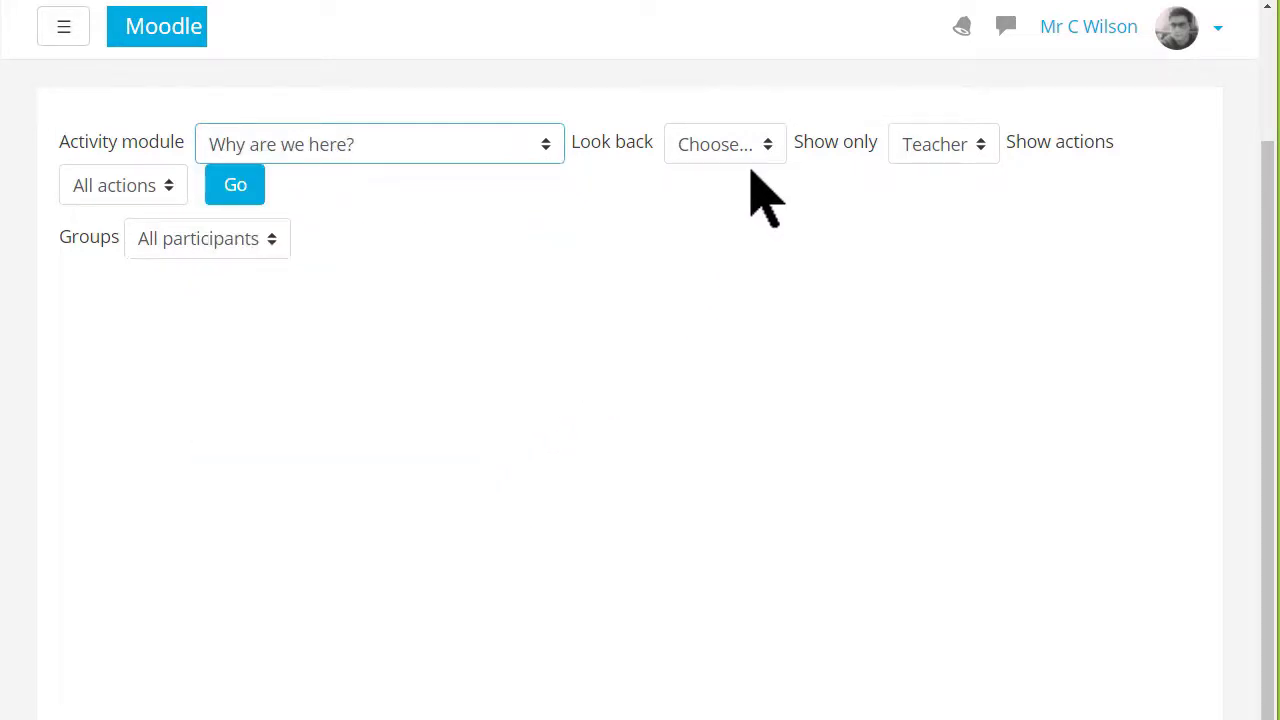
pyautogui.click(724, 144)
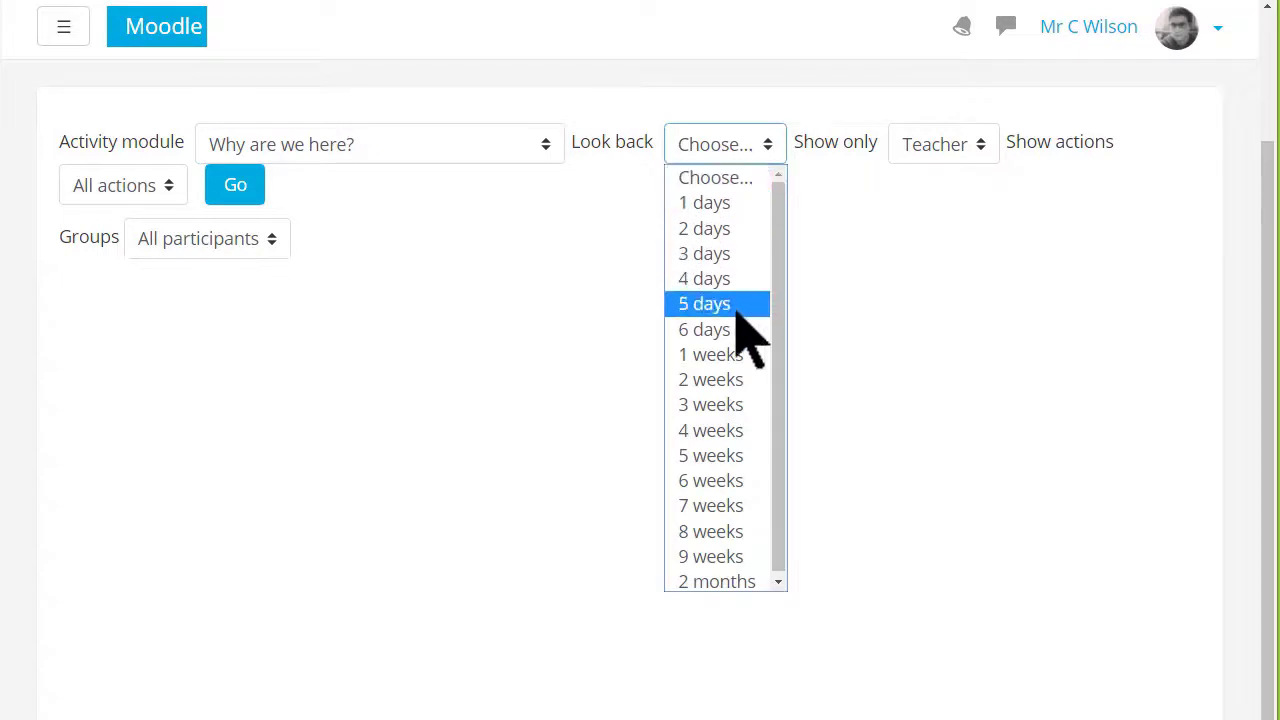
pyautogui.click(710, 354)
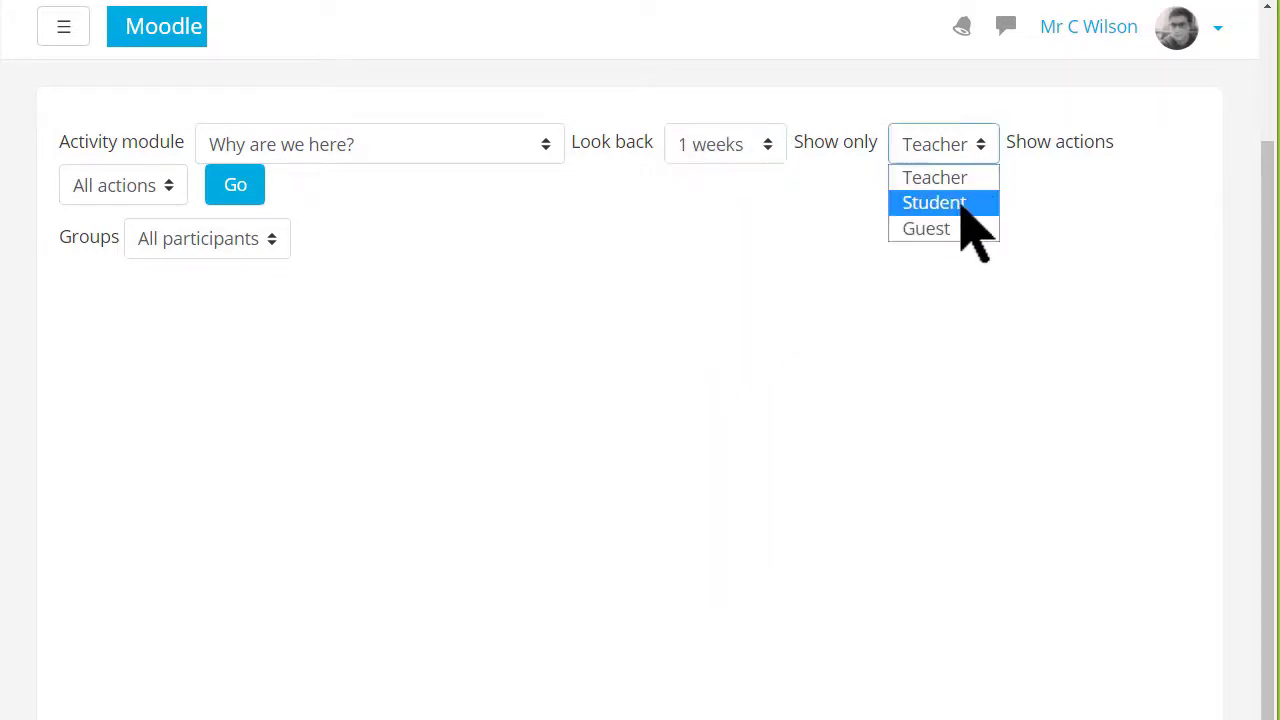
pyautogui.click(932, 202)
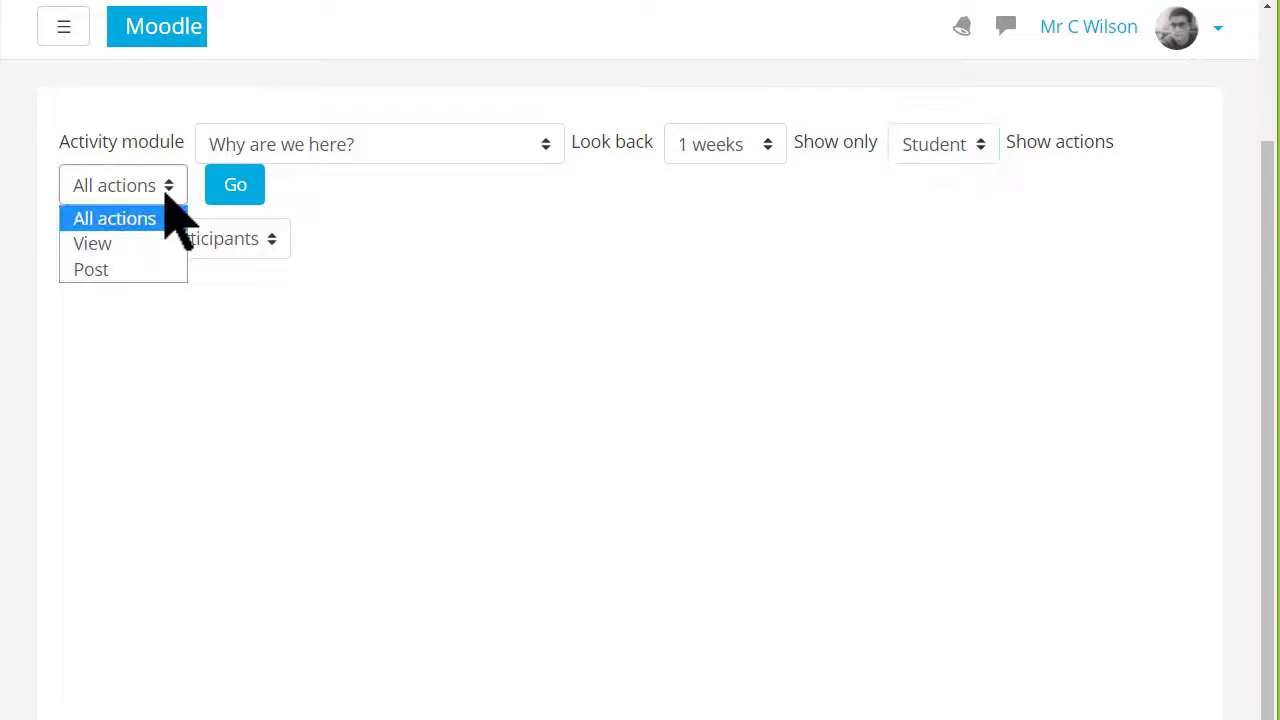
pyautogui.click(90, 268)
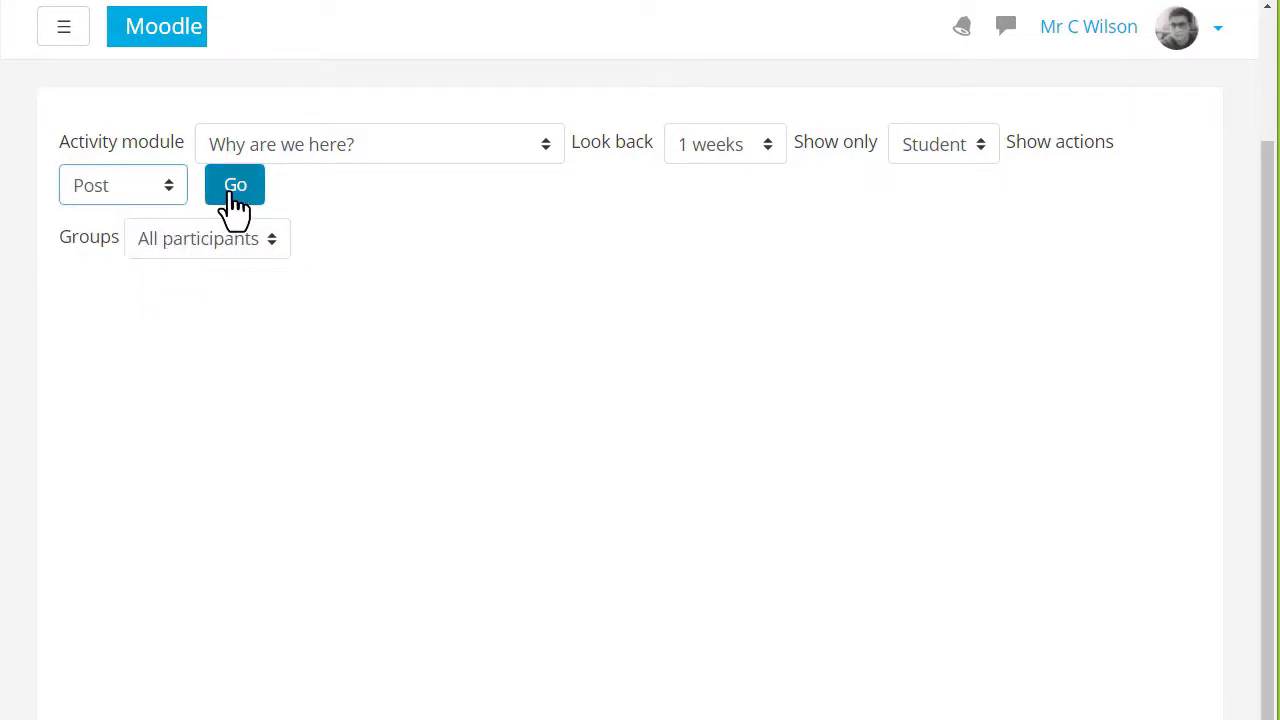
pyautogui.click(236, 184)
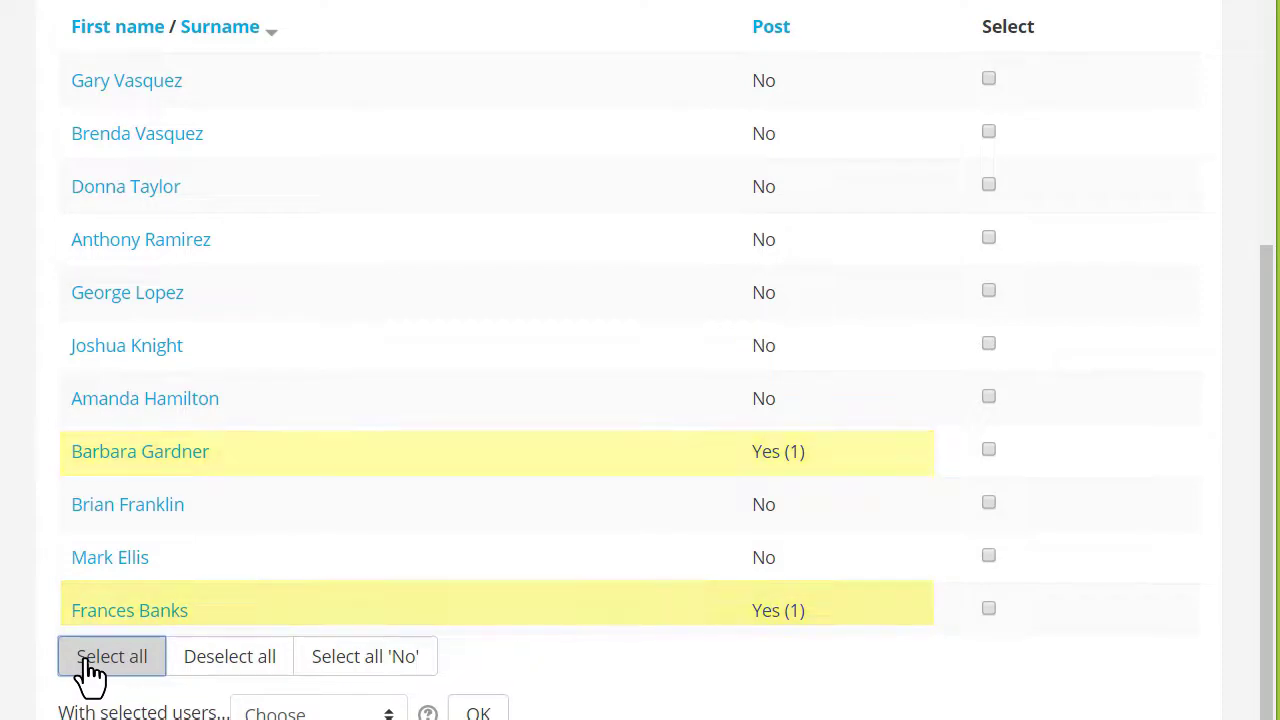
# Select all participants and send 'Please post in the forum!' to the 9 students
pyautogui.click(112, 656)
pyautogui.write('Please post in the fo')
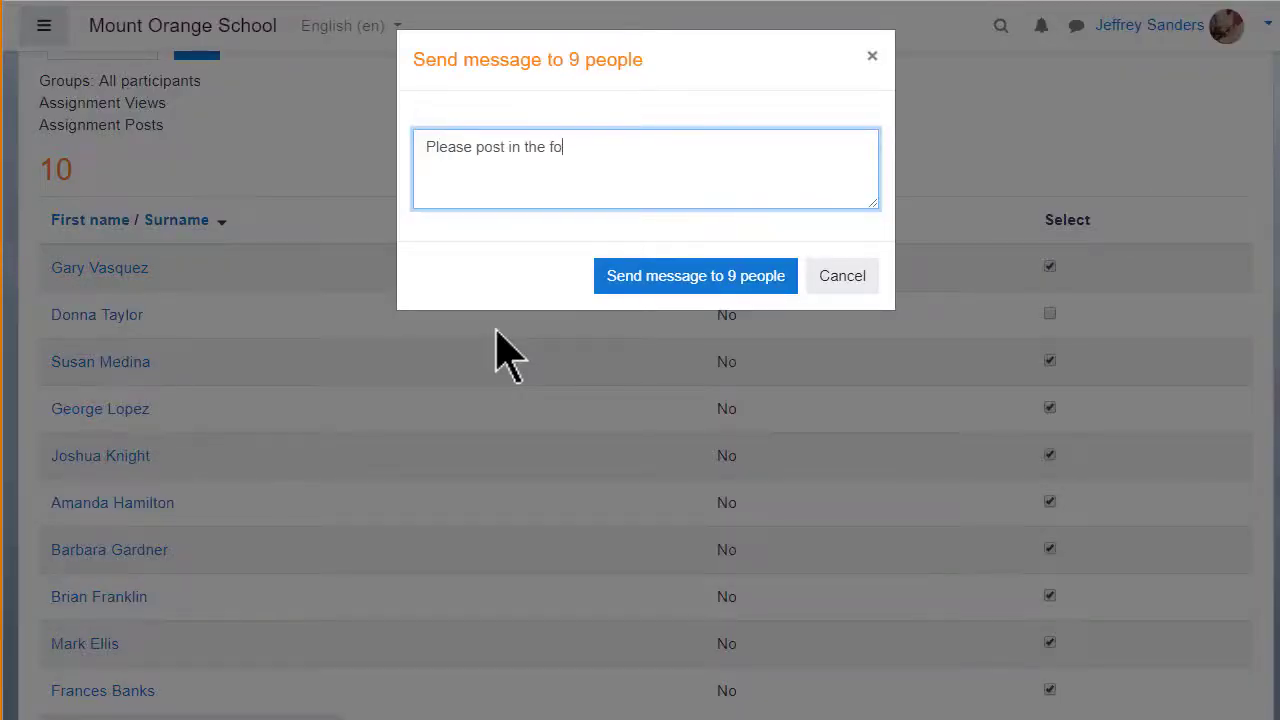
pyautogui.write('rum!')
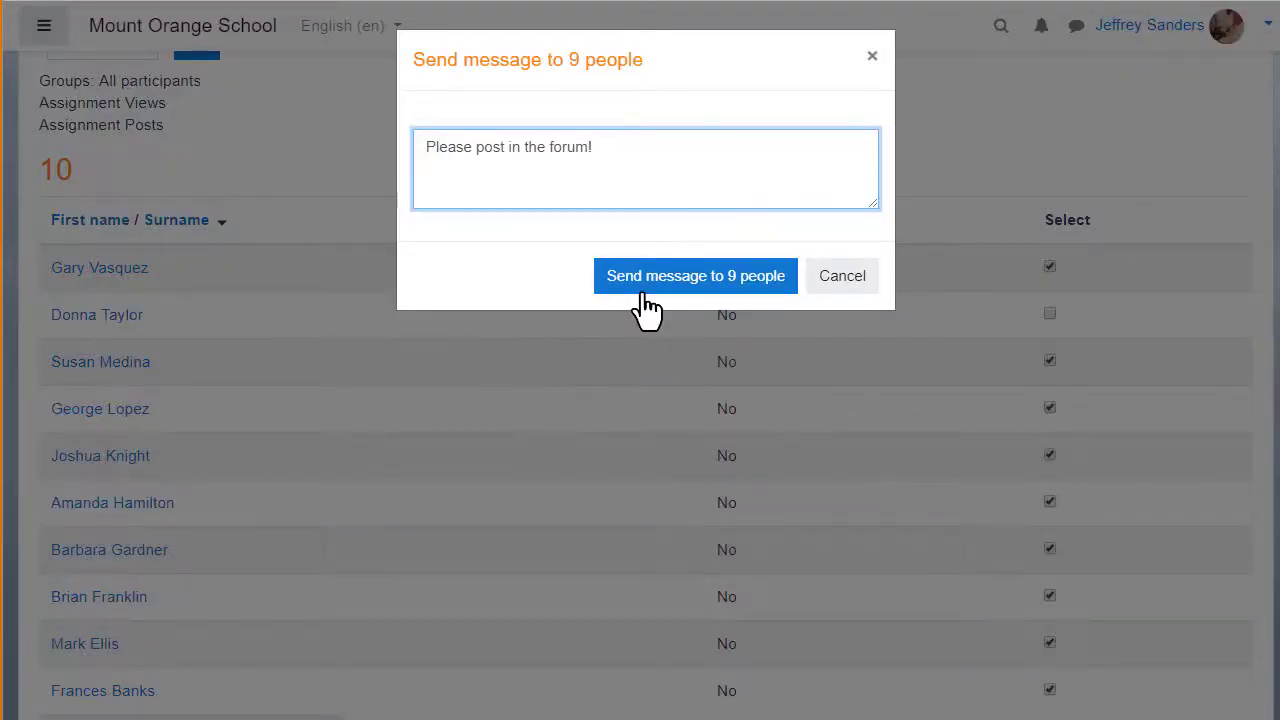
pyautogui.click(696, 276)
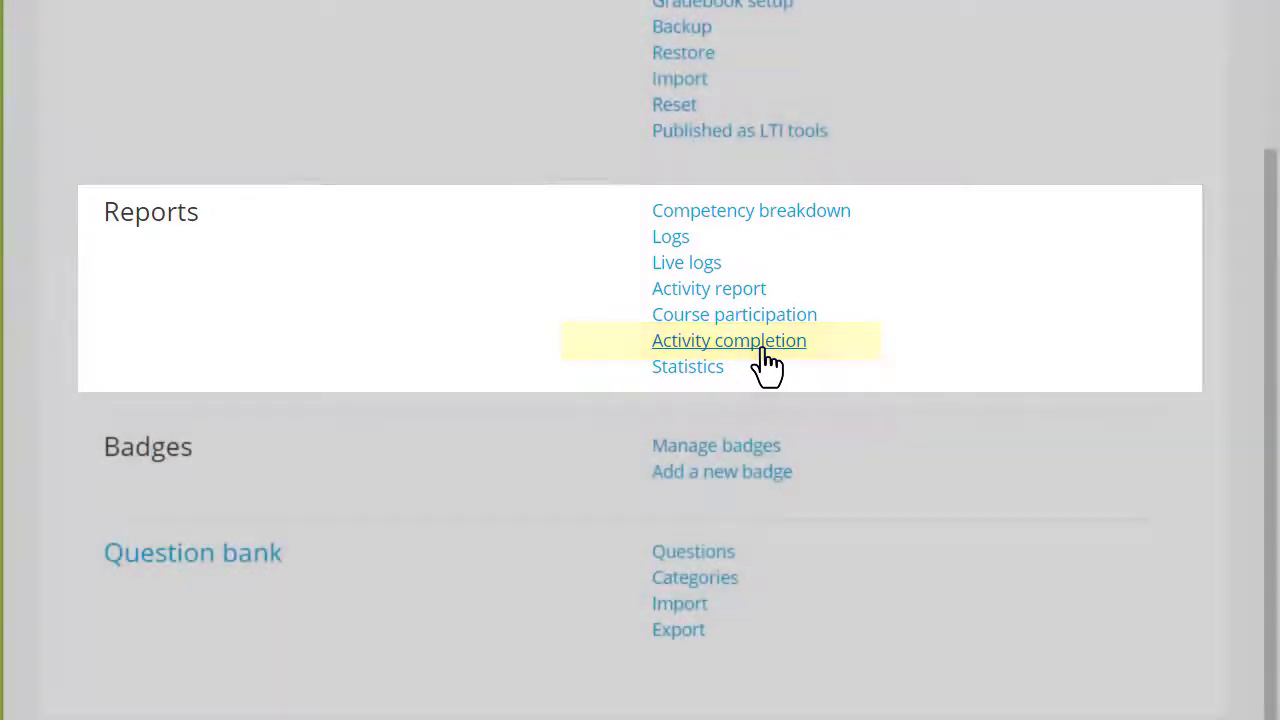
pyautogui.click(728, 340)
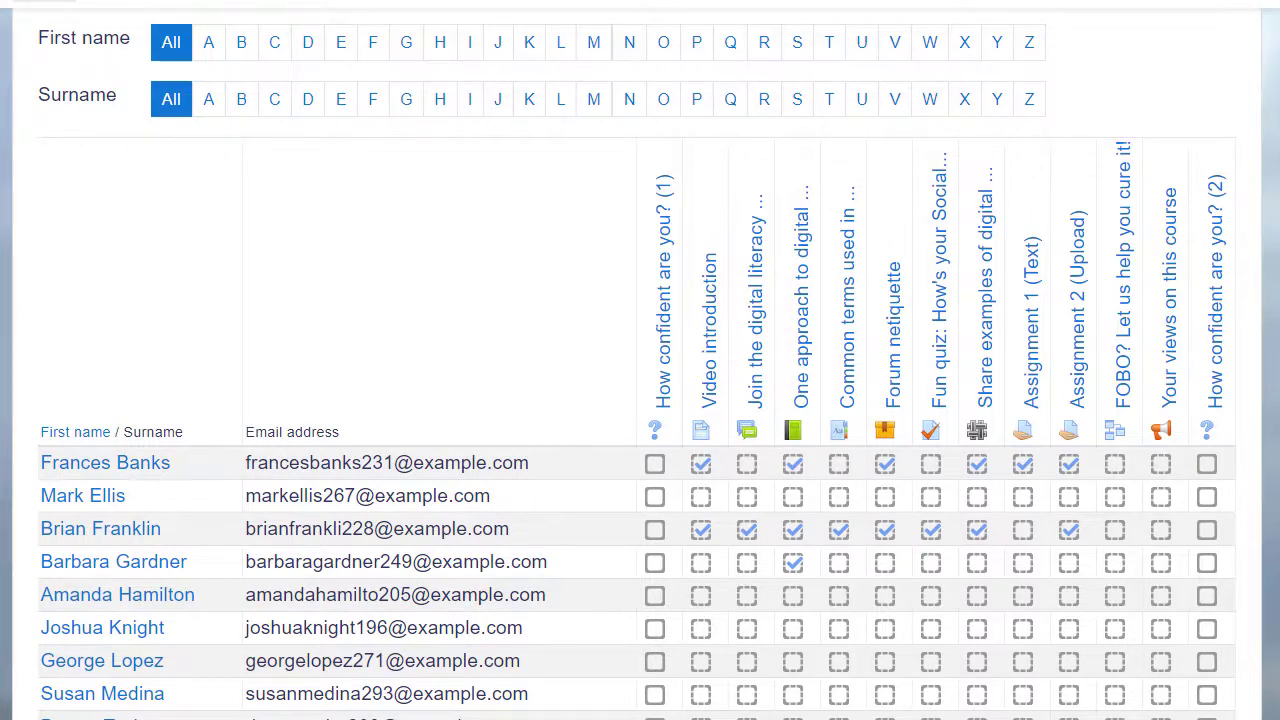
pyautogui.moveTo(960, 604)
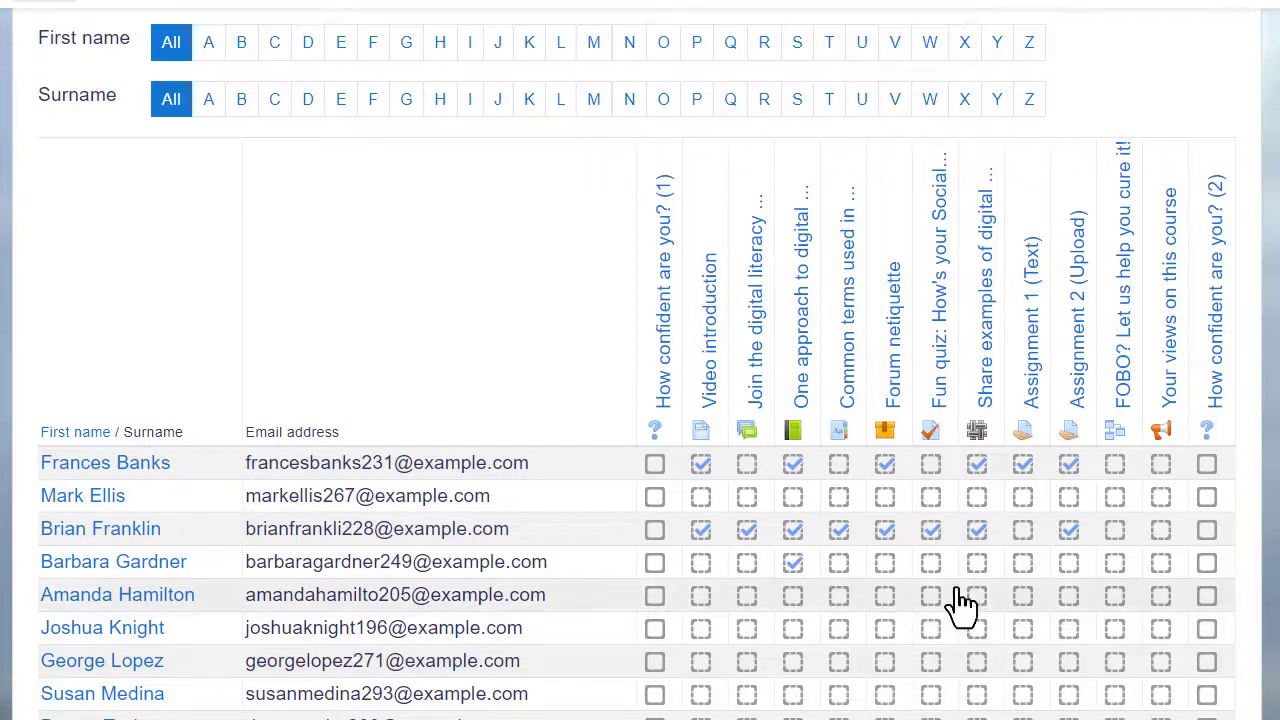
pyautogui.moveTo(748, 478)
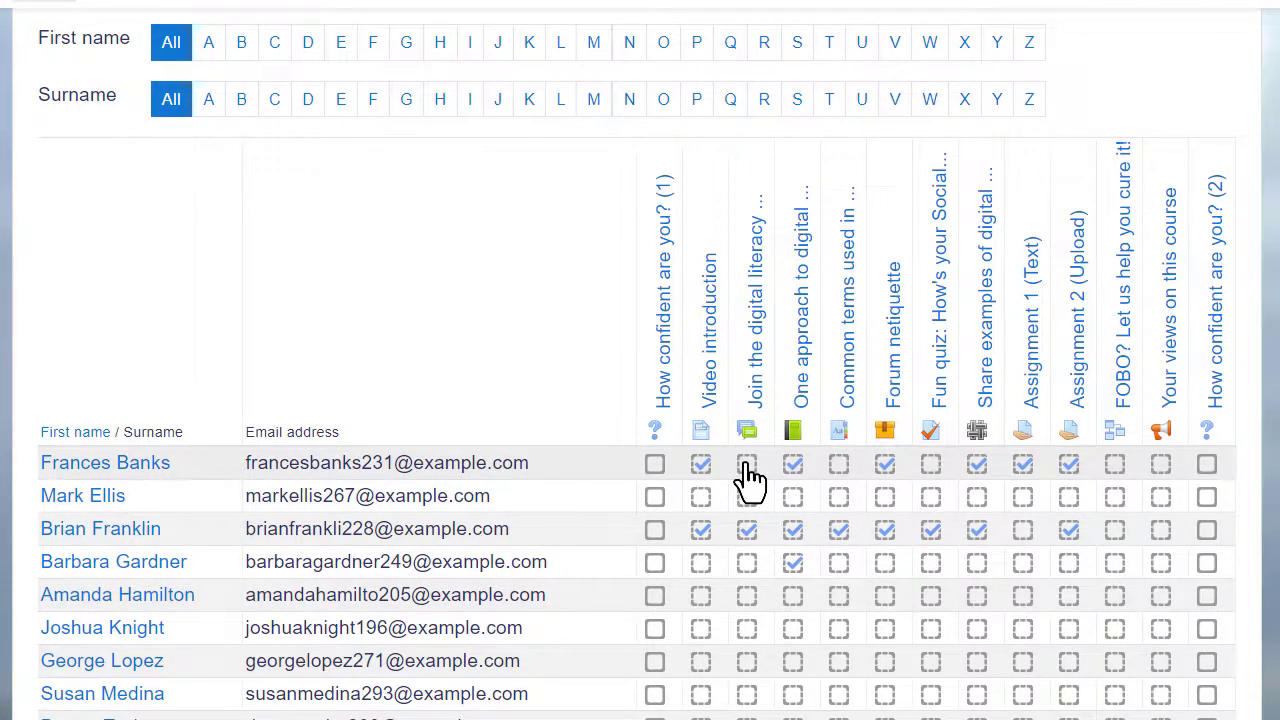
pyautogui.click(746, 464)
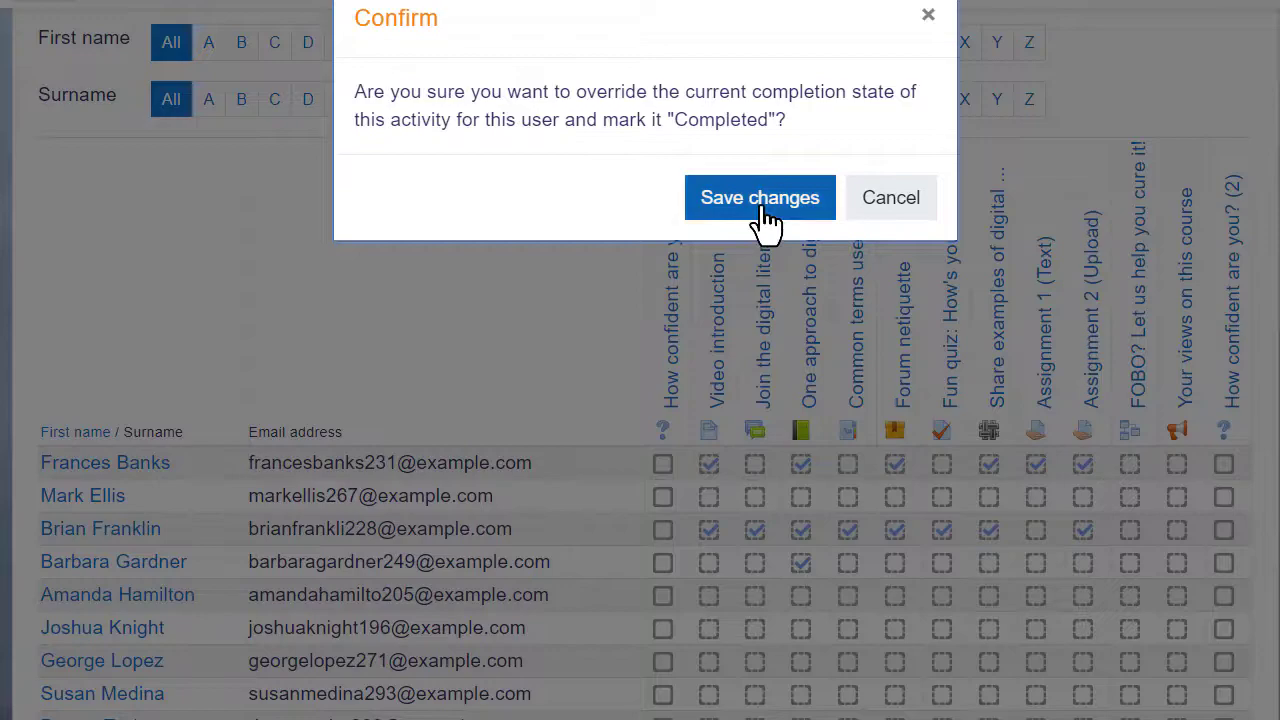
pyautogui.click(760, 198)
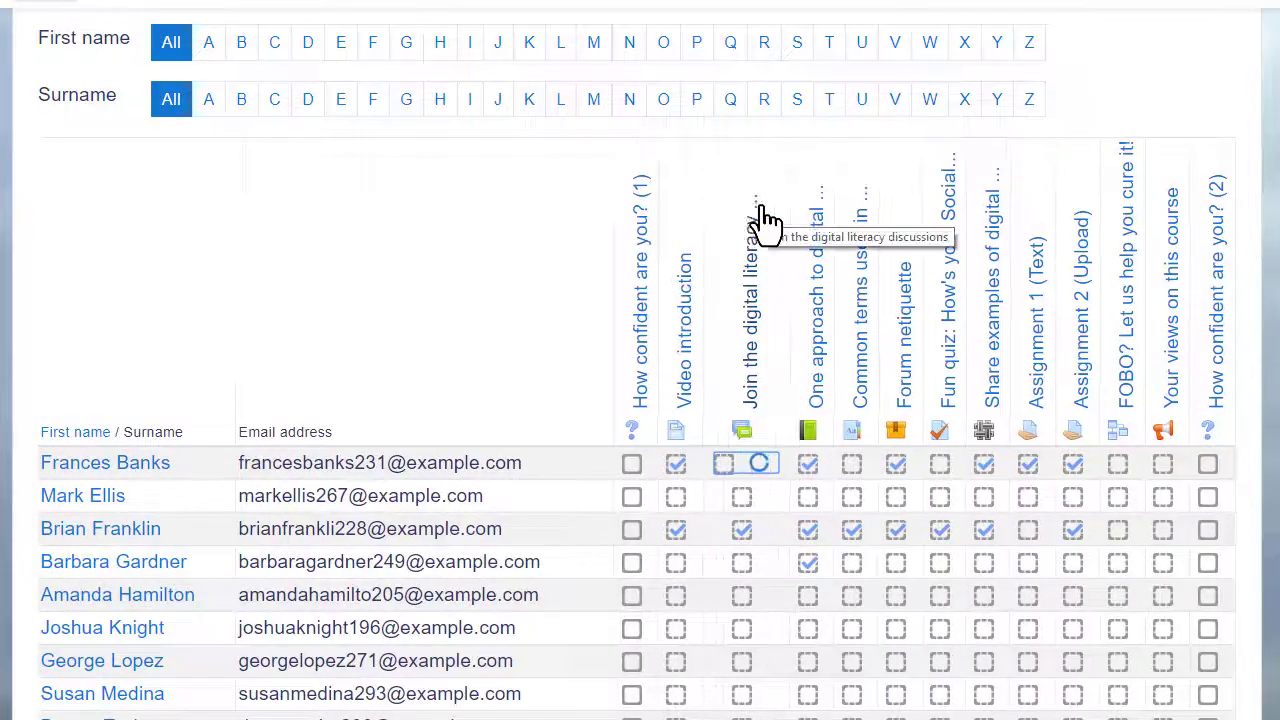